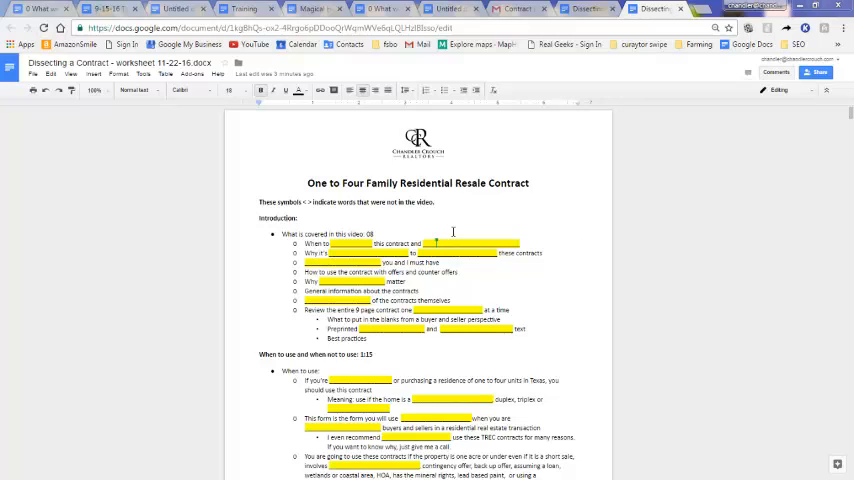
pyautogui.moveTo(514, 218)
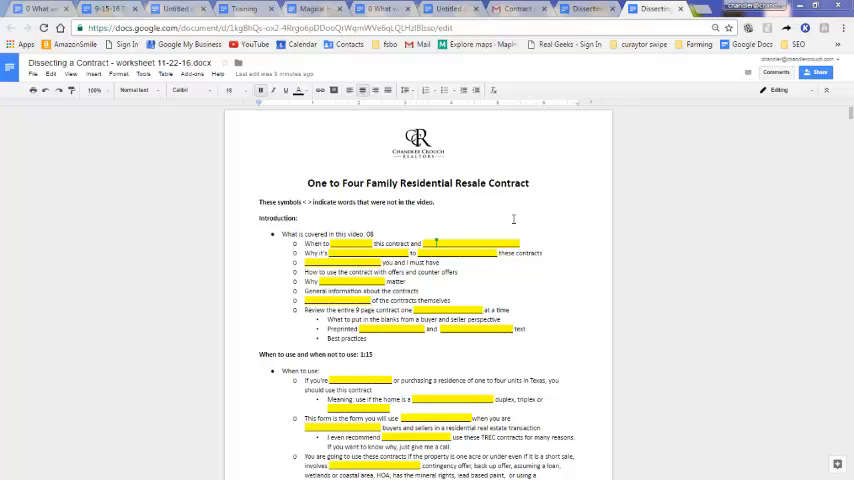
pyautogui.moveTo(512, 144)
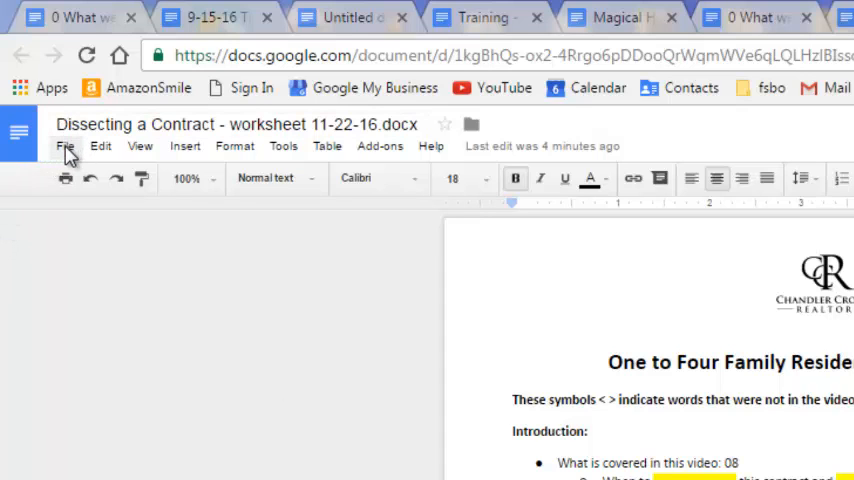
# Start a copy of the worksheet via File > Make a copy.
pyautogui.click(64, 146)
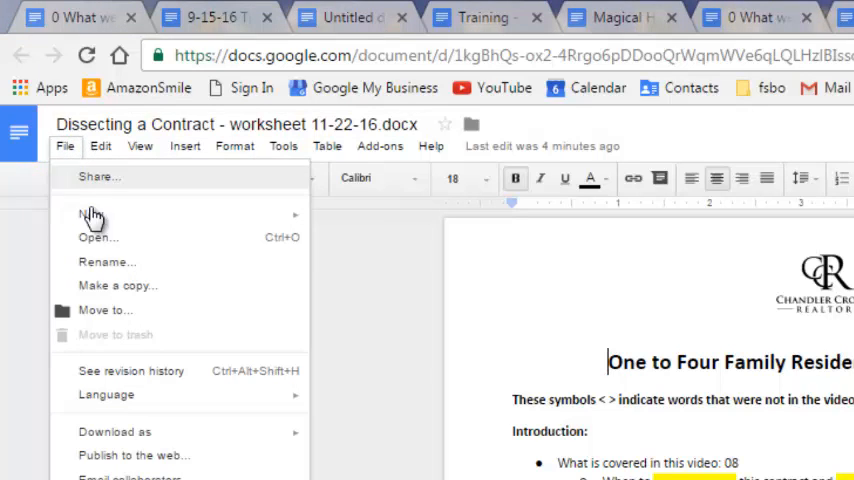
pyautogui.moveTo(108, 296)
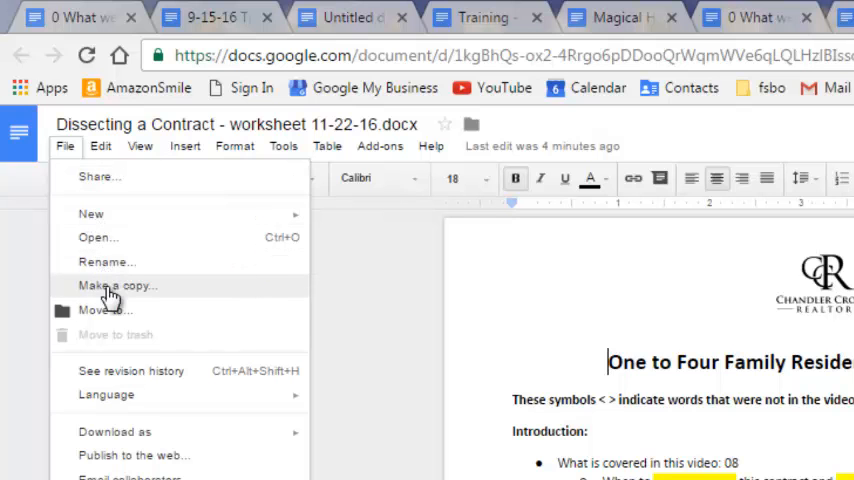
pyautogui.click(116, 284)
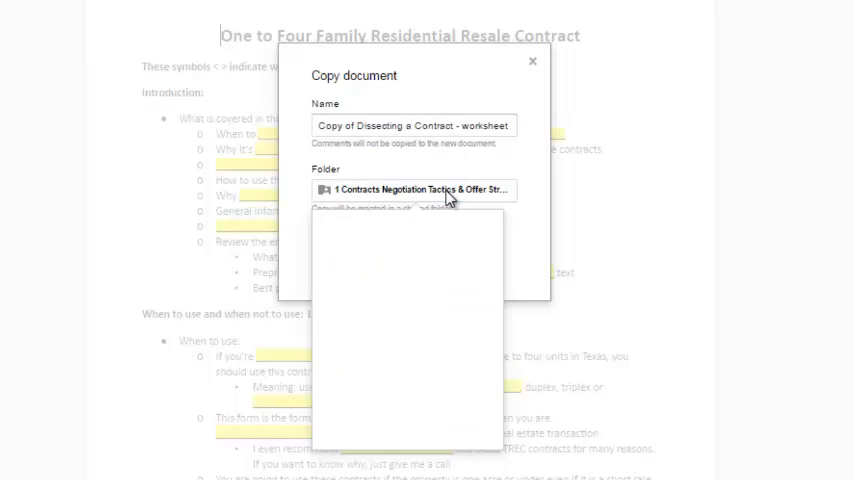
pyautogui.click(412, 188)
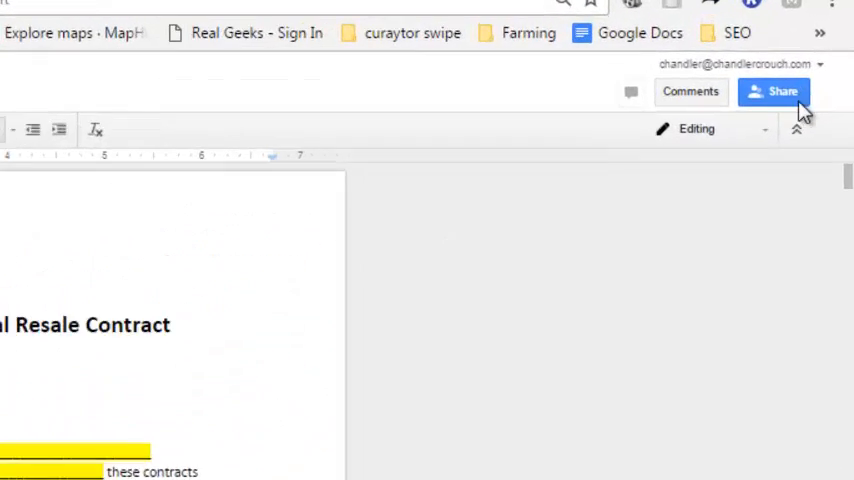
# Bring up the copy's sharing settings and the full link-sharing choices.
pyautogui.click(782, 92)
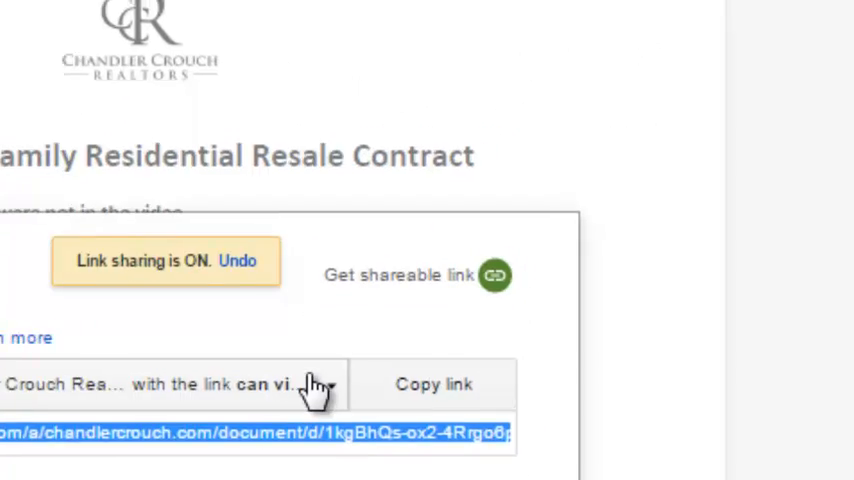
pyautogui.click(320, 384)
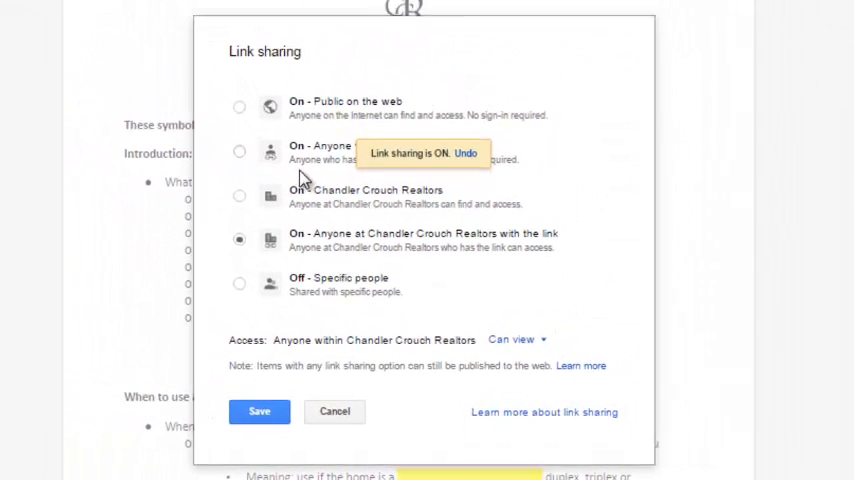
# Save link sharing as 'On - Anyone with the link' can view.
pyautogui.click(240, 152)
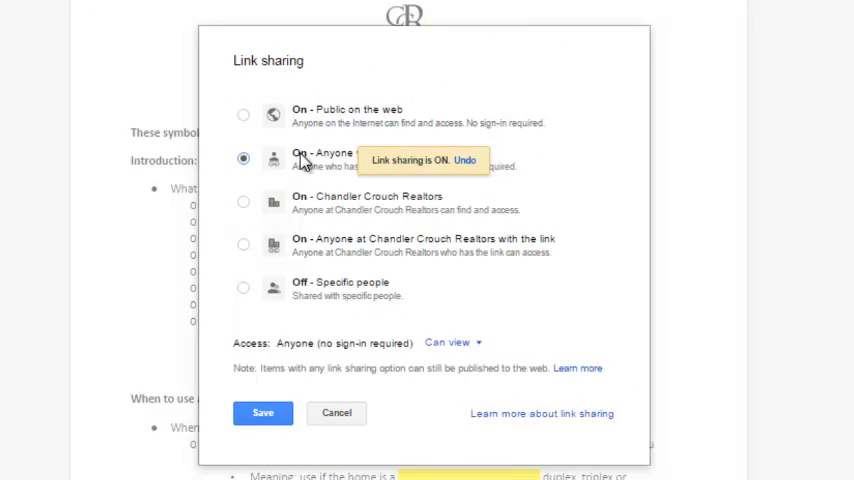
pyautogui.moveTo(498, 172)
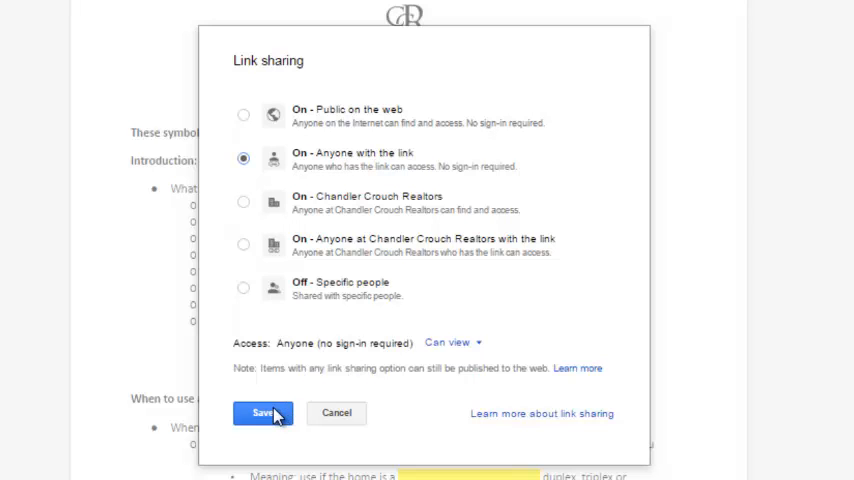
pyautogui.click(262, 412)
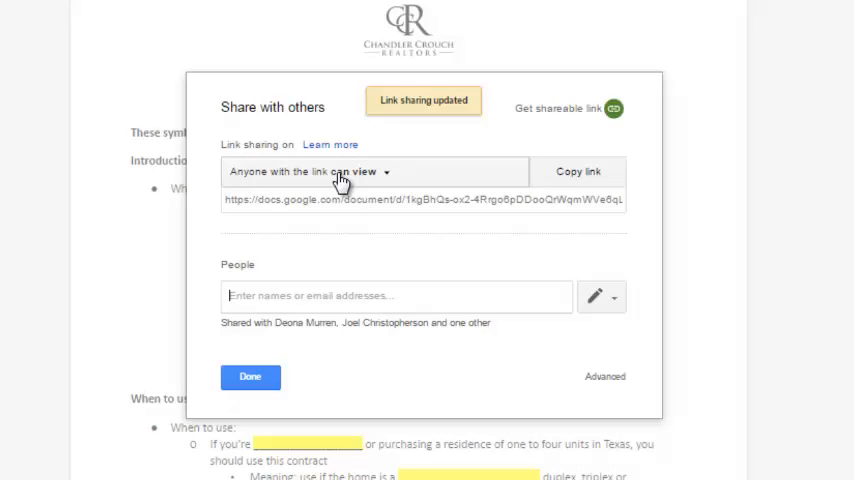
pyautogui.moveTo(388, 184)
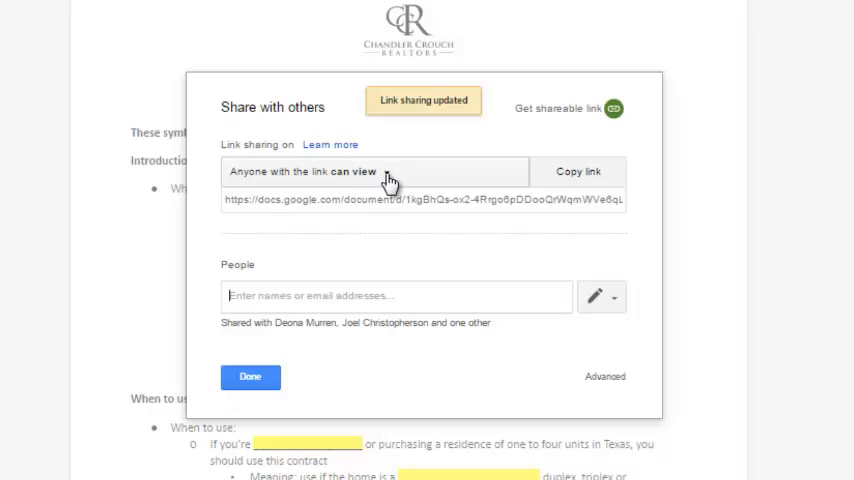
# Copy the view-only share link to the clipboard and close sharing.
pyautogui.click(376, 172)
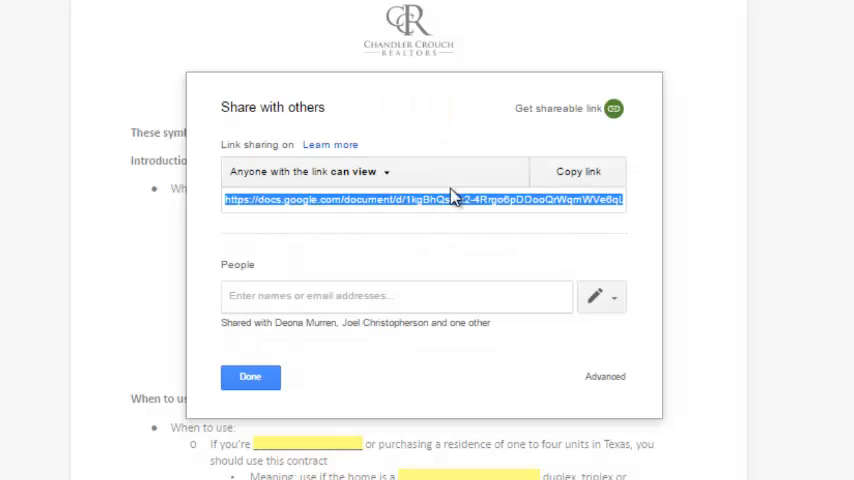
pyautogui.click(578, 172)
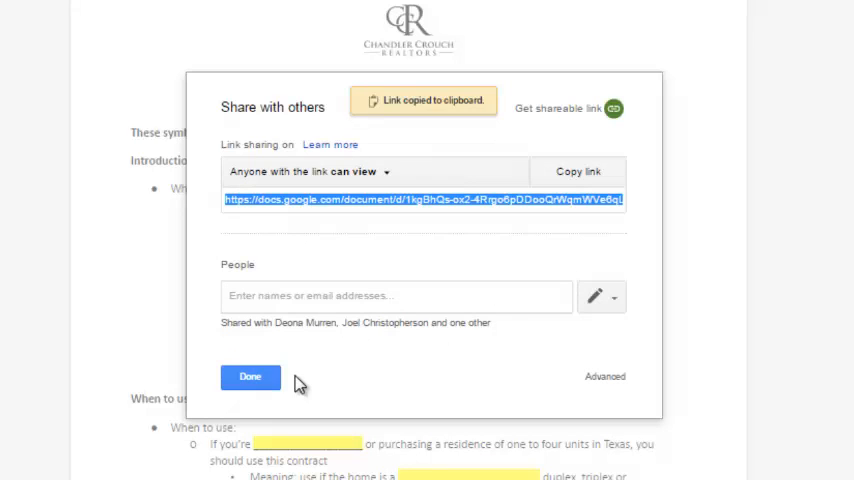
pyautogui.click(250, 376)
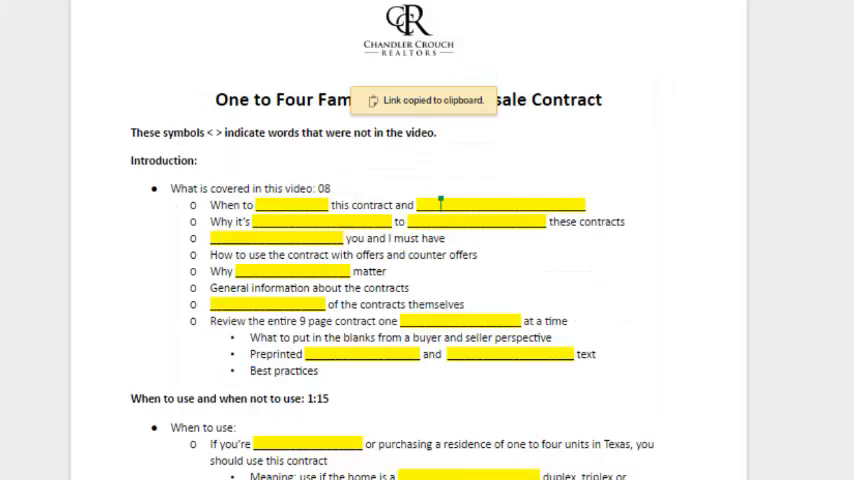